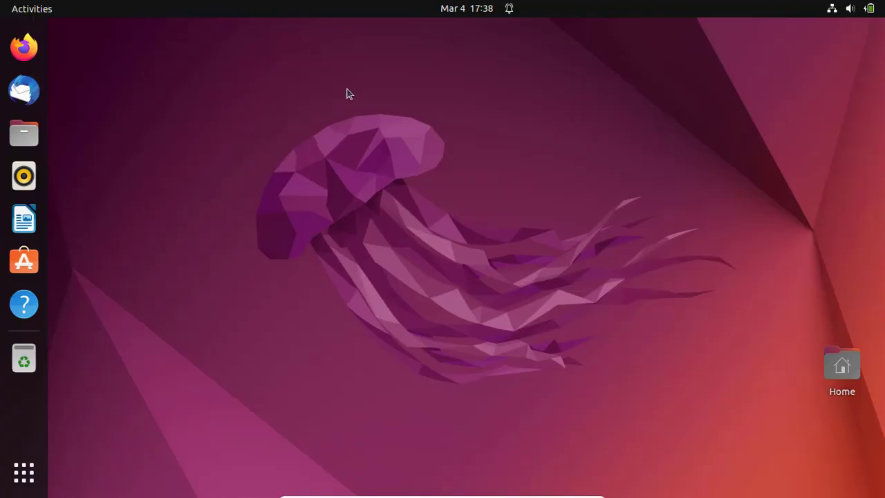
{"action": "mouse_move", "coordinate": [139, 58]}
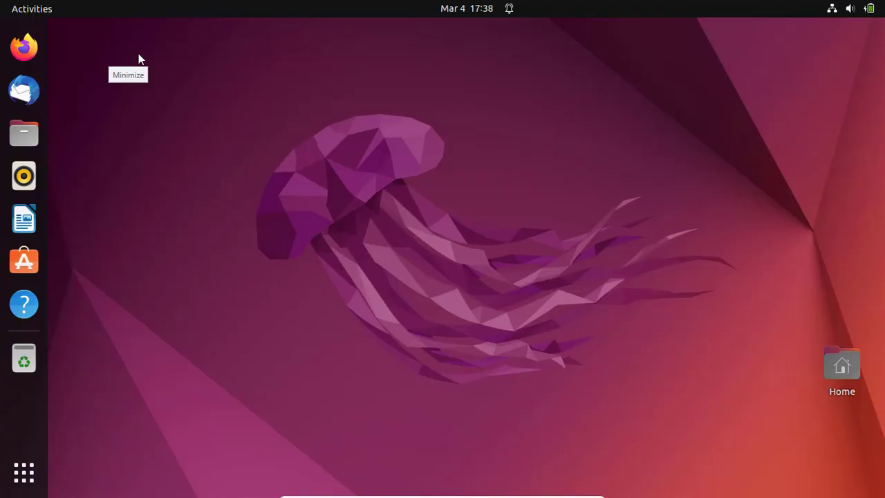
{"action": "mouse_move", "coordinate": [138, 58]}
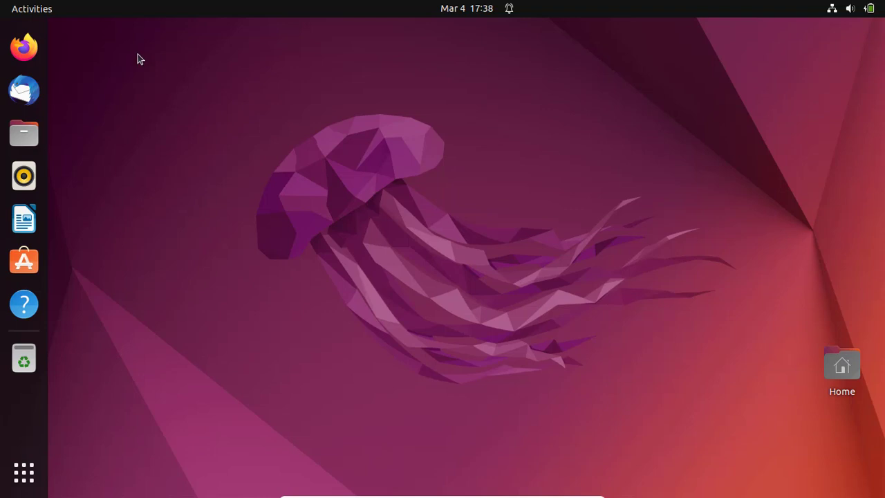
{"action": "mouse_move", "coordinate": [166, 127]}
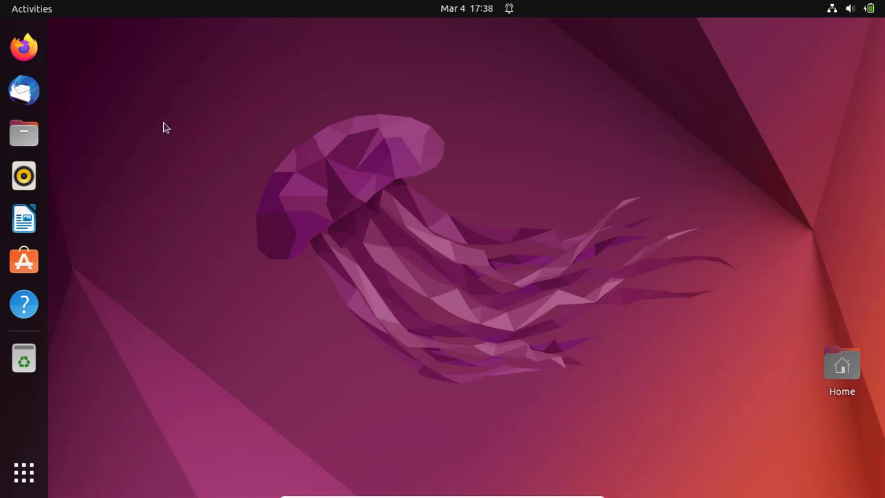
{"action": "mouse_move", "coordinate": [155, 169]}
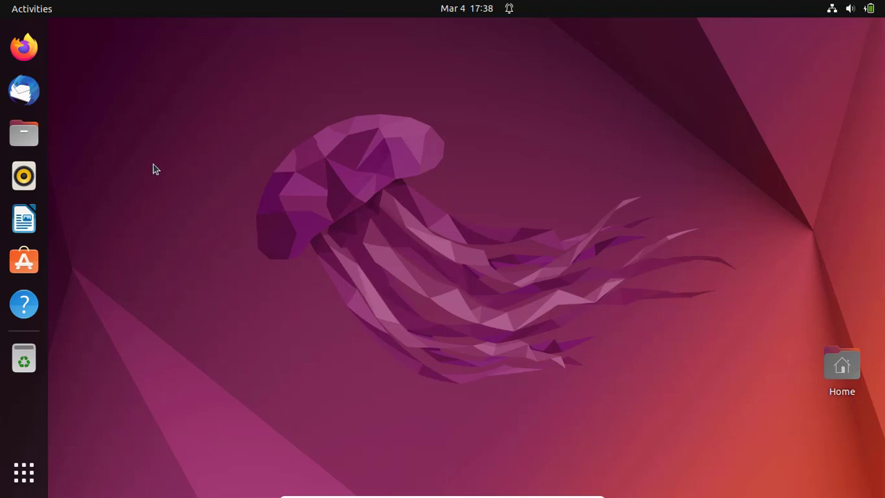
{"action": "mouse_move", "coordinate": [144, 191]}
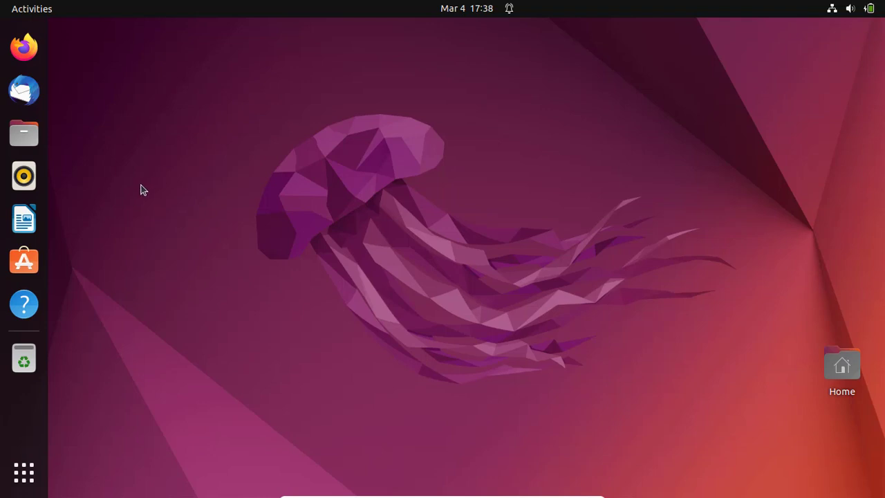
{"action": "mouse_move", "coordinate": [43, 446]}
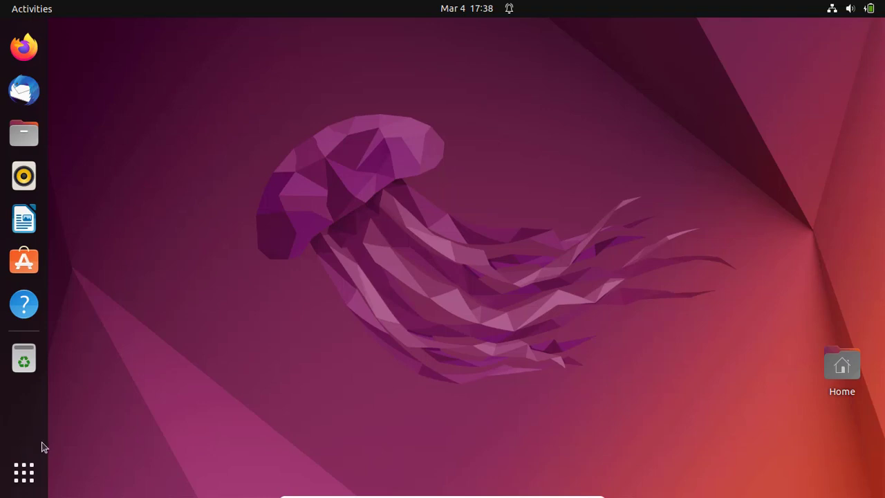
{"action": "mouse_move", "coordinate": [23, 473]}
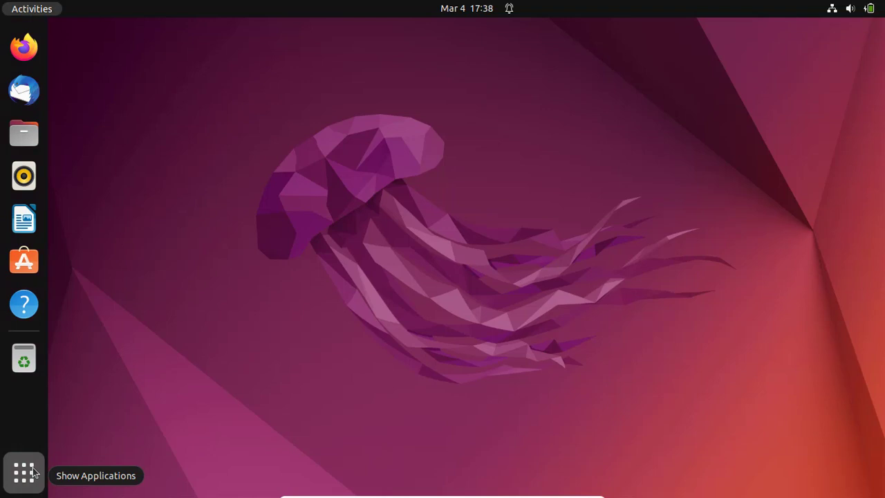
- Launch Terminal from the applications list and run 'sudo apt update' to refresh package lists
{"action": "left_click", "coordinate": [23, 473]}
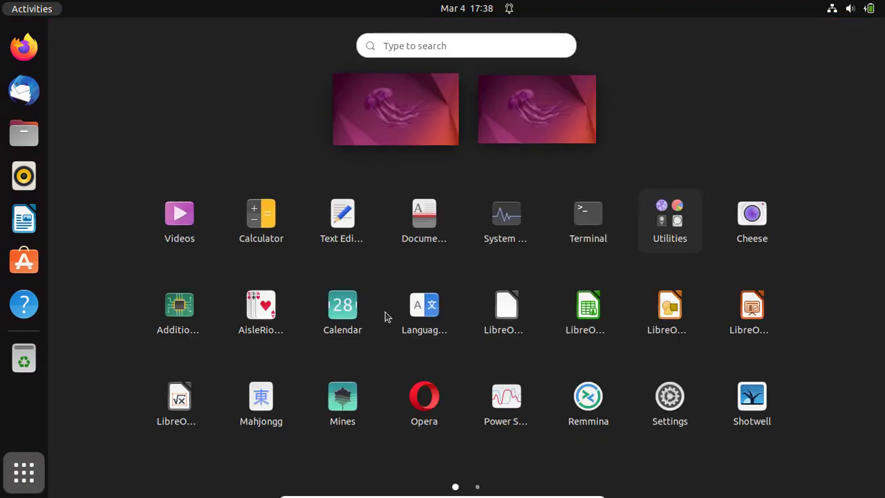
{"action": "left_click", "coordinate": [588, 213]}
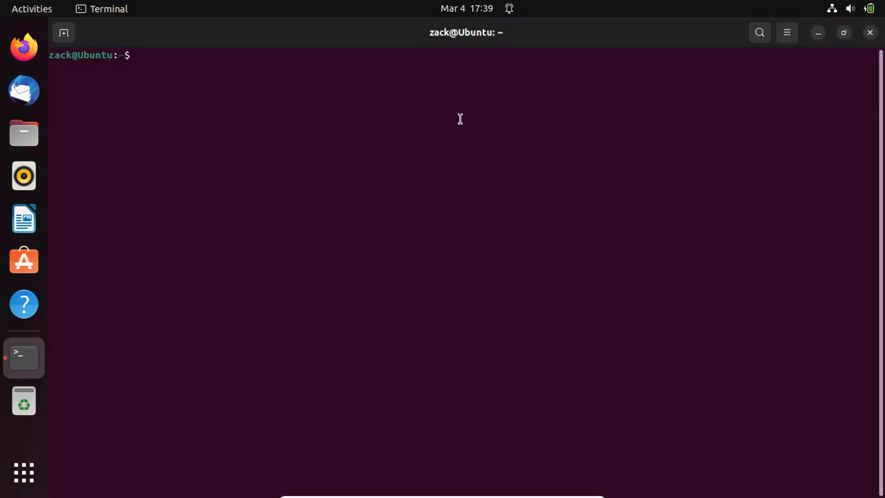
{"action": "type", "text": "sudo apt upda"}
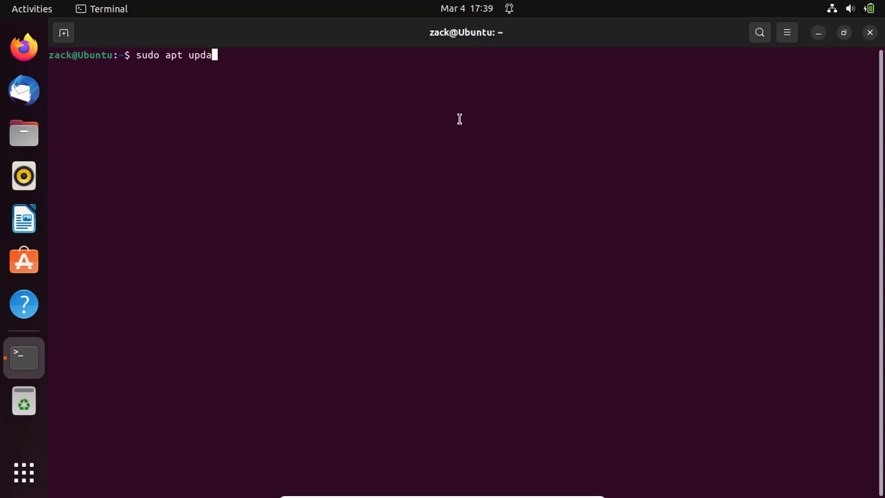
{"action": "key", "text": "Return"}
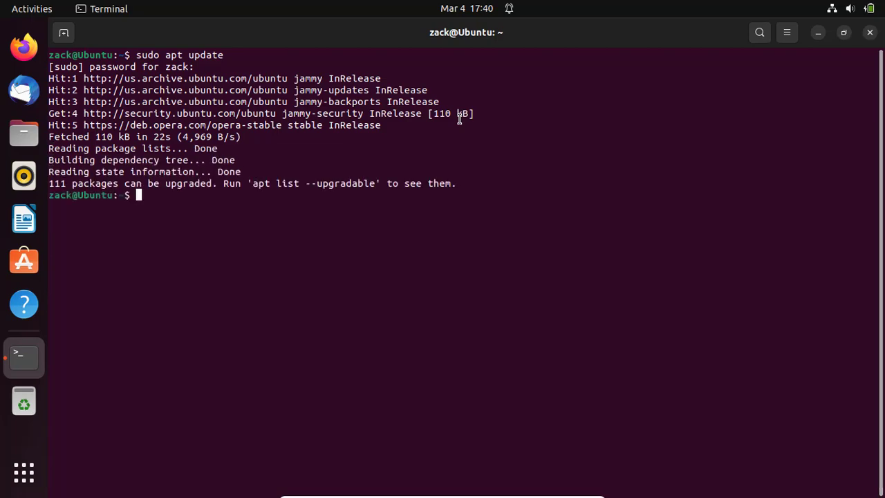
- Run 'sudo apt upgrade' and confirm with y to upgrade installed packages
{"action": "type", "text": "sudo apt upgrade"}
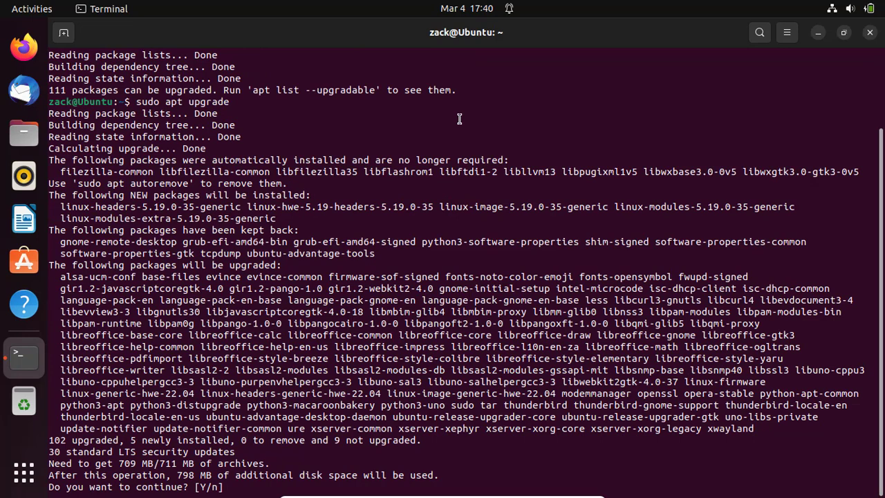
{"action": "type", "text": "y"}
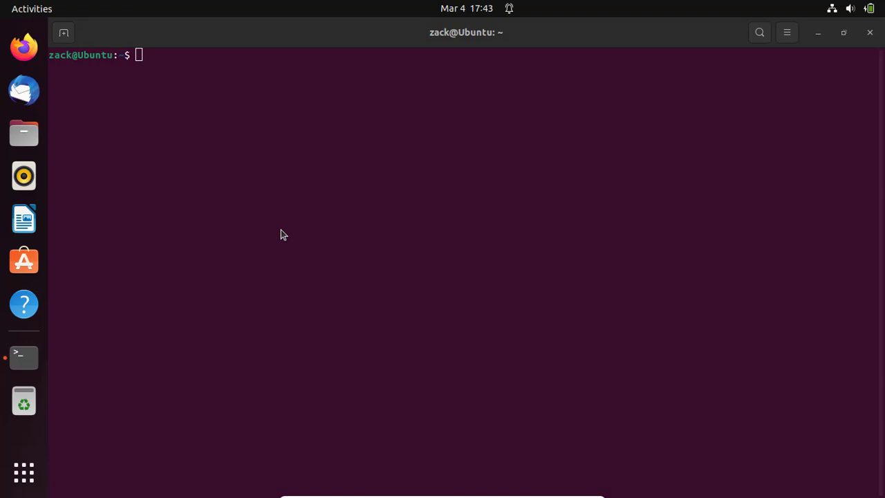
- Launch Firefox, go to google.com and search for 'burp suite download'
{"action": "left_click", "coordinate": [24, 47]}
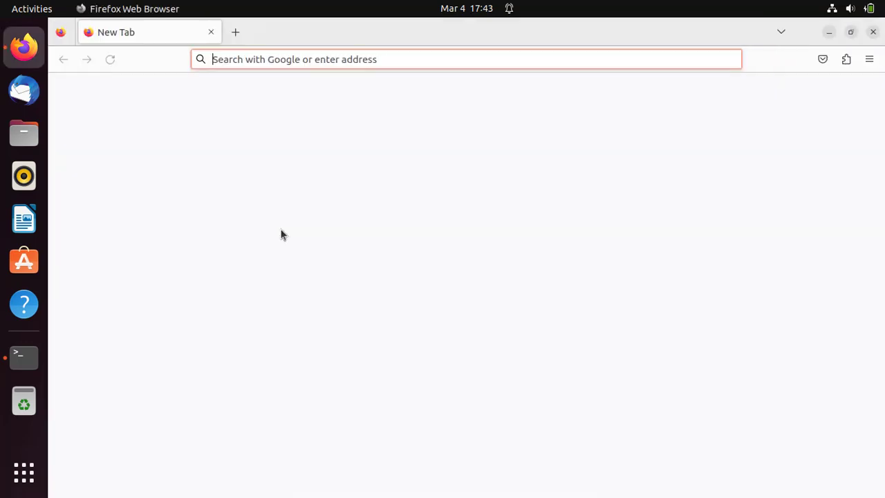
{"action": "type", "text": "google.com"}
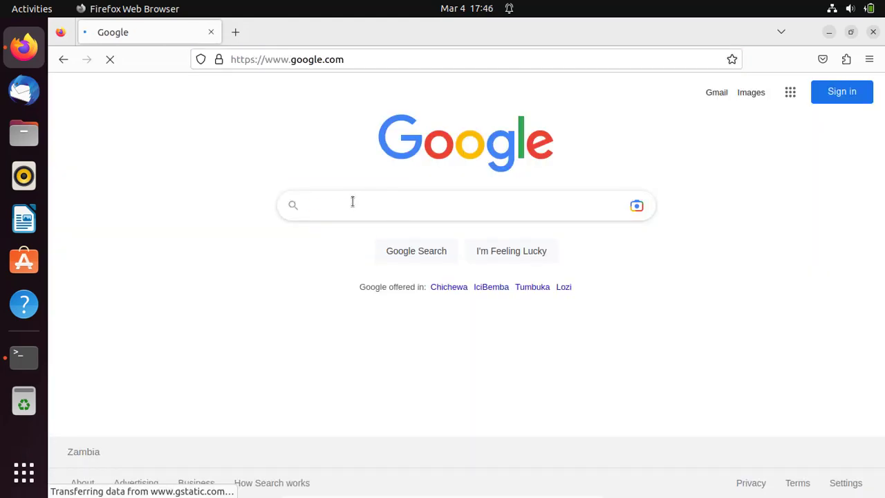
{"action": "type", "text": "Burp Suite"}
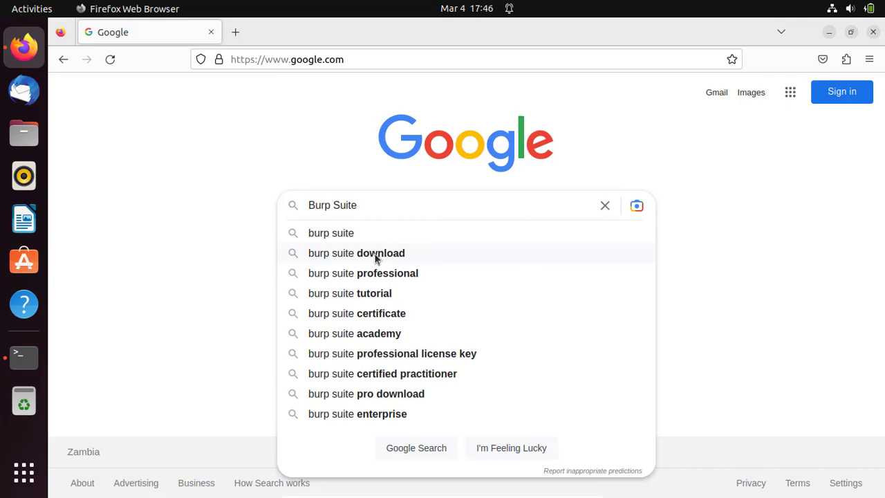
{"action": "left_click", "coordinate": [357, 252]}
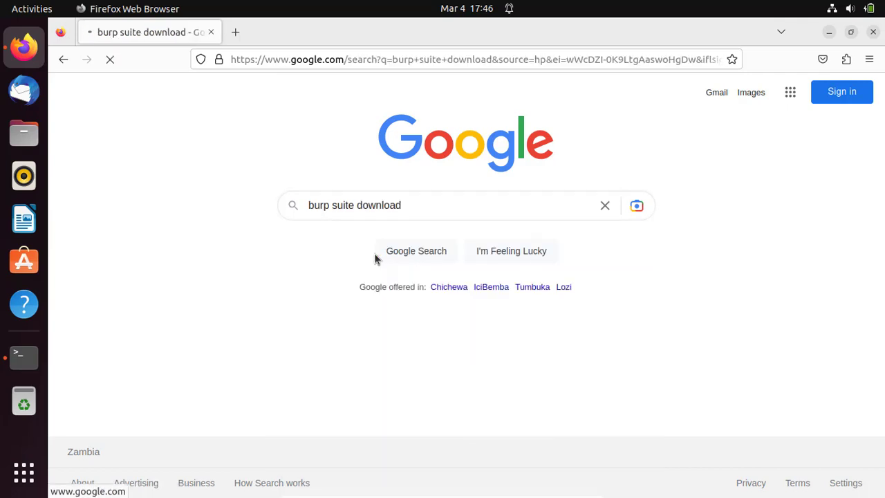
{"action": "left_click", "coordinate": [416, 251]}
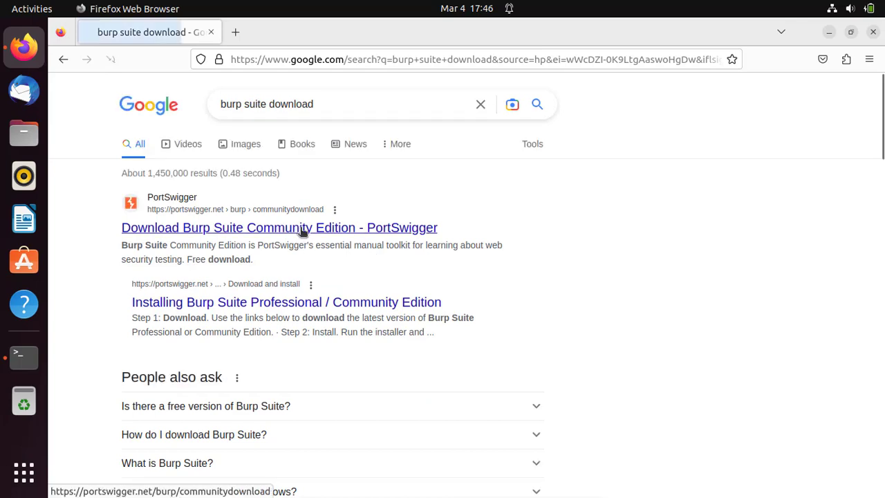
- From the PortSwigger result, go straight to downloads and download the Community Edition Linux (64-bit) installer
{"action": "left_click", "coordinate": [280, 227]}
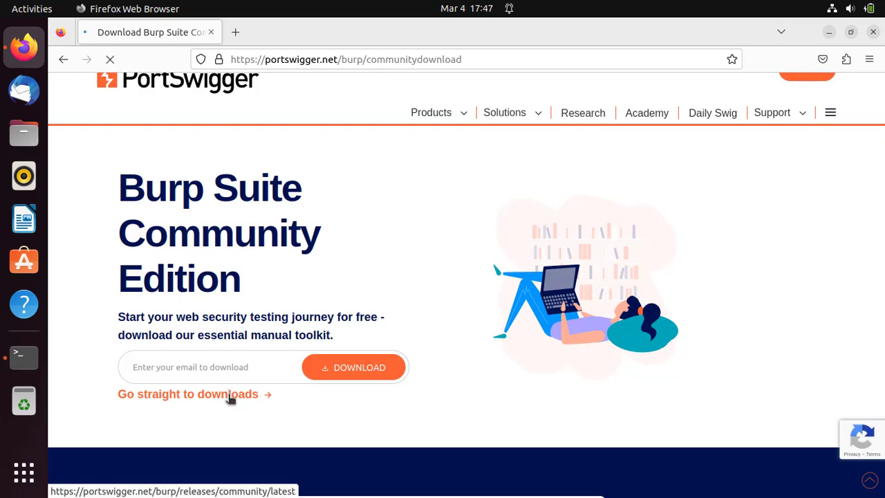
{"action": "left_click", "coordinate": [188, 392]}
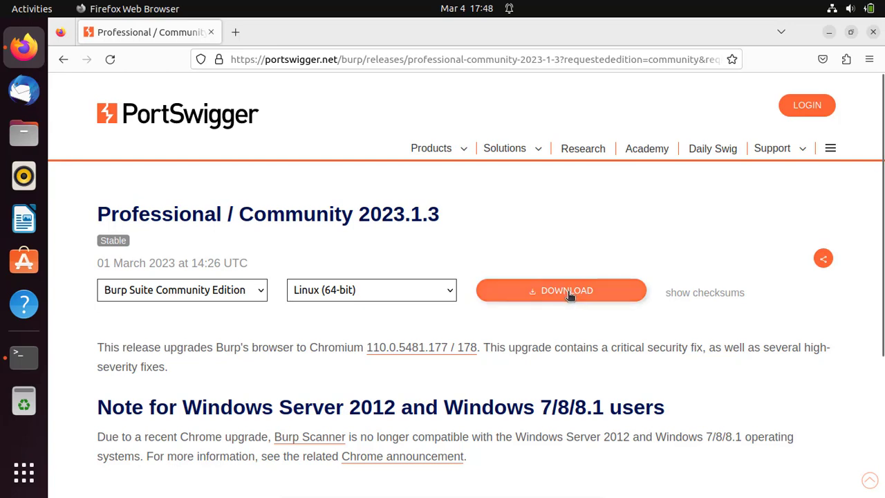
{"action": "left_click", "coordinate": [562, 291]}
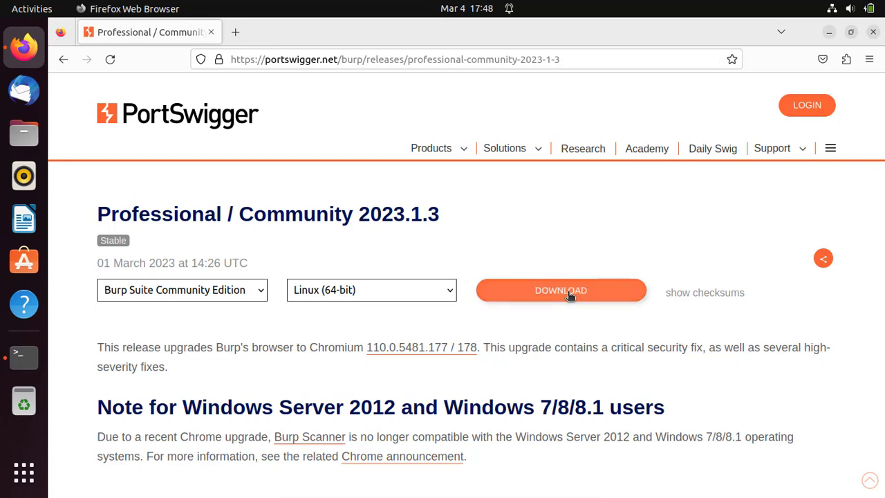
{"action": "left_click", "coordinate": [562, 290]}
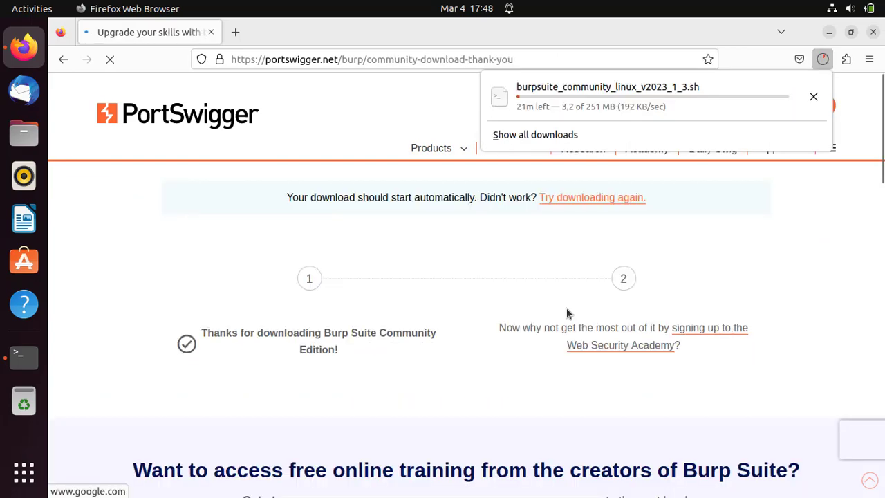
{"action": "mouse_move", "coordinate": [564, 402]}
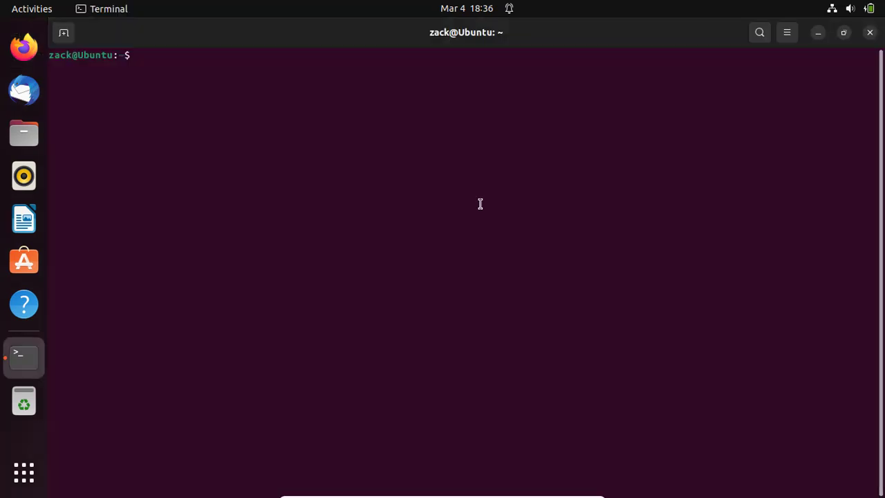
- Change into the Downloads folder and list its contents to find the installer
{"action": "type", "text": "cd"}
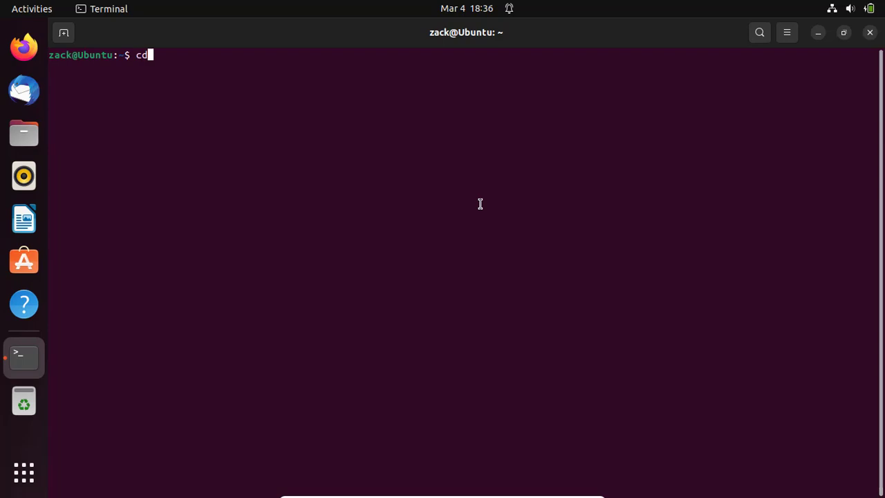
{"action": "type", "text": "D"}
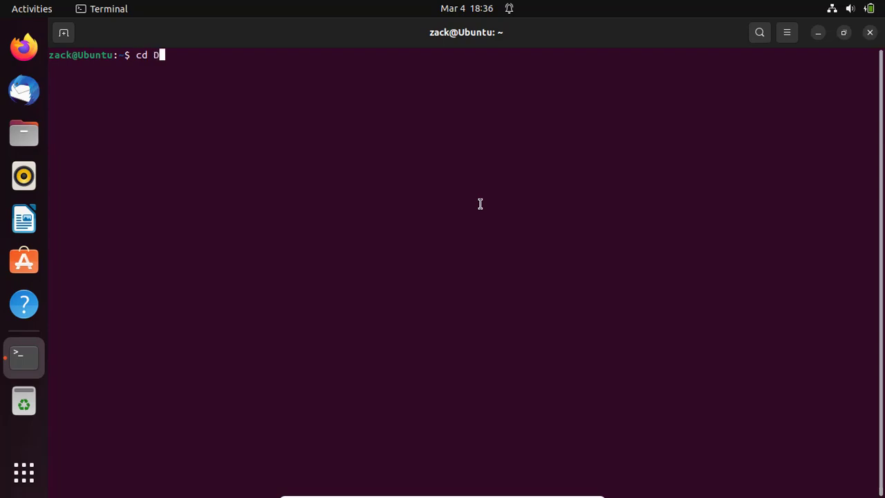
{"action": "type", "text": "ownloads"}
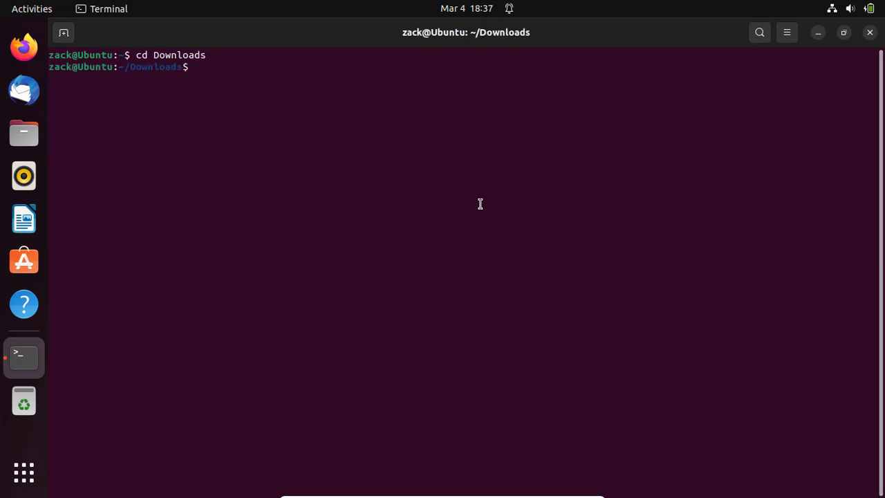
{"action": "type", "text": "ls"}
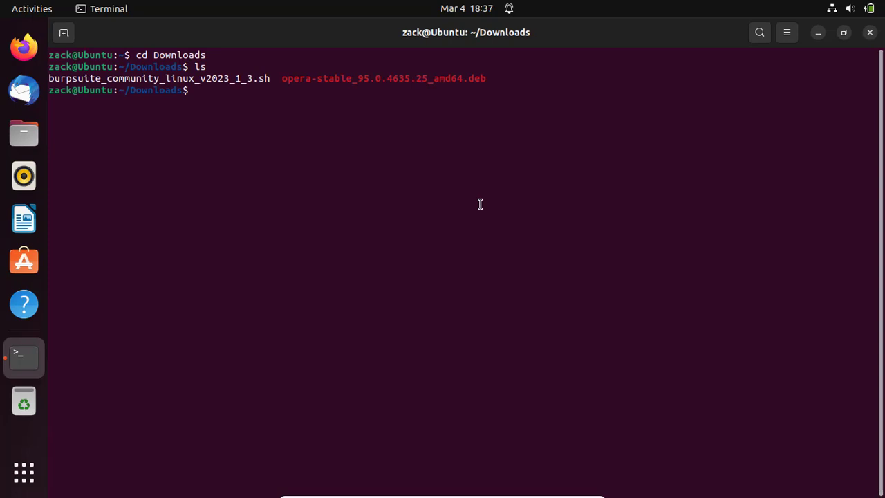
- Make burpsuite_community_linux*.sh executable with chmod +x and run it
{"action": "type", "text": "chmod +x burpsuite_community_linux*.sh"}
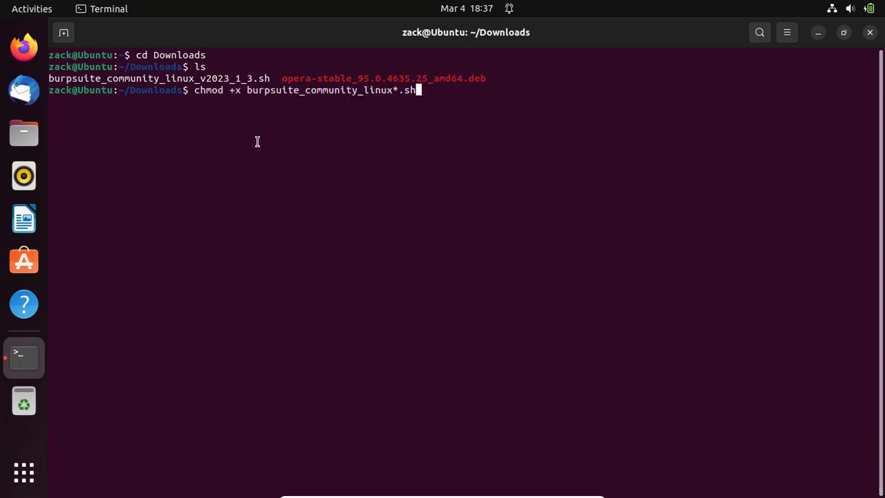
{"action": "key", "text": "Return"}
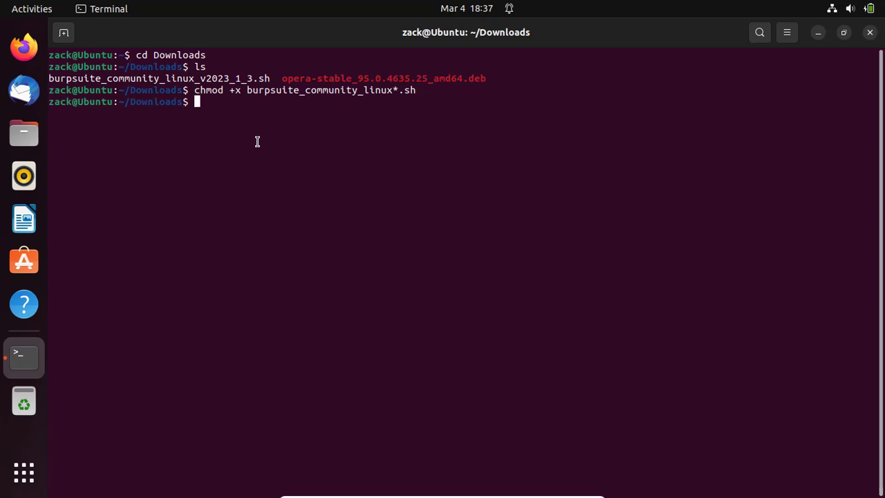
{"action": "type", "text": "./burpsuite_community_linux*.sh"}
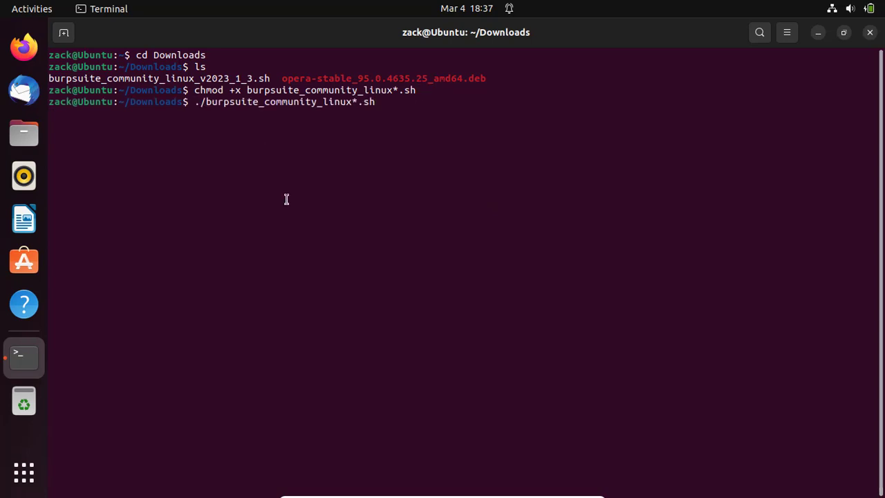
{"action": "key", "text": "Return"}
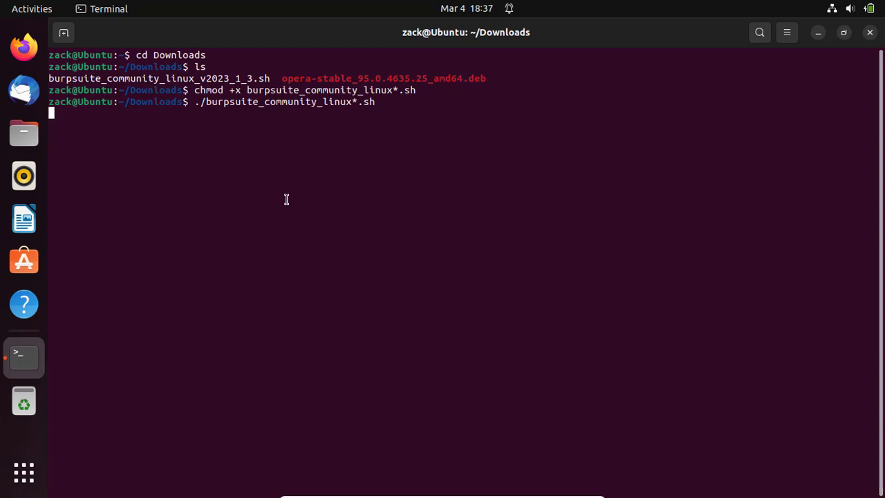